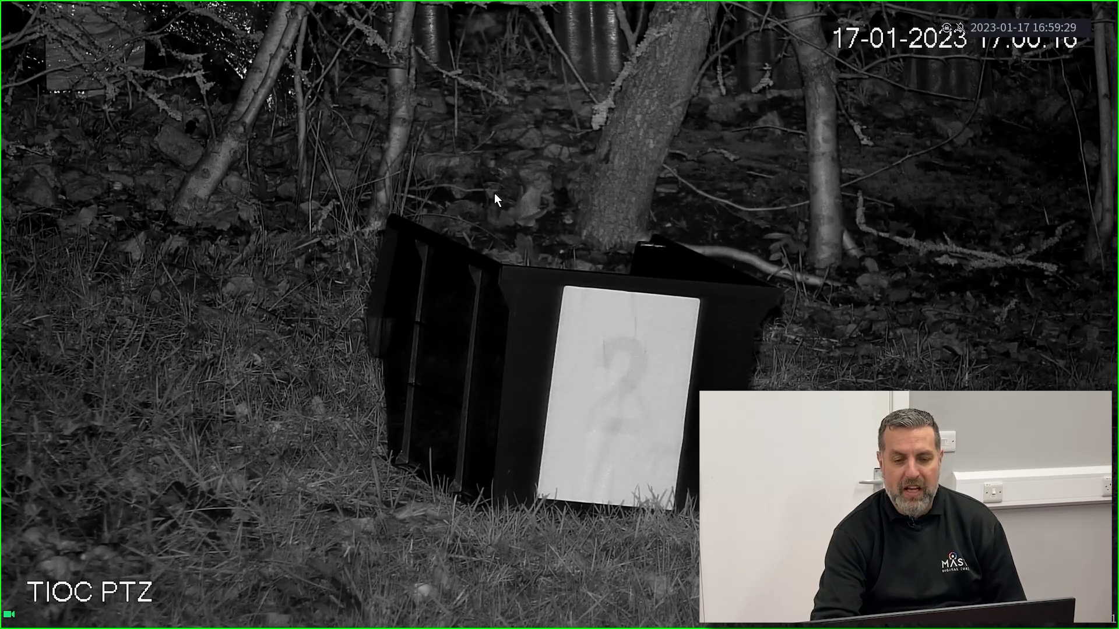
# - Bring up the PTZ control panel from the live view's shortcut menu
pyautogui.rightClick(497, 199)
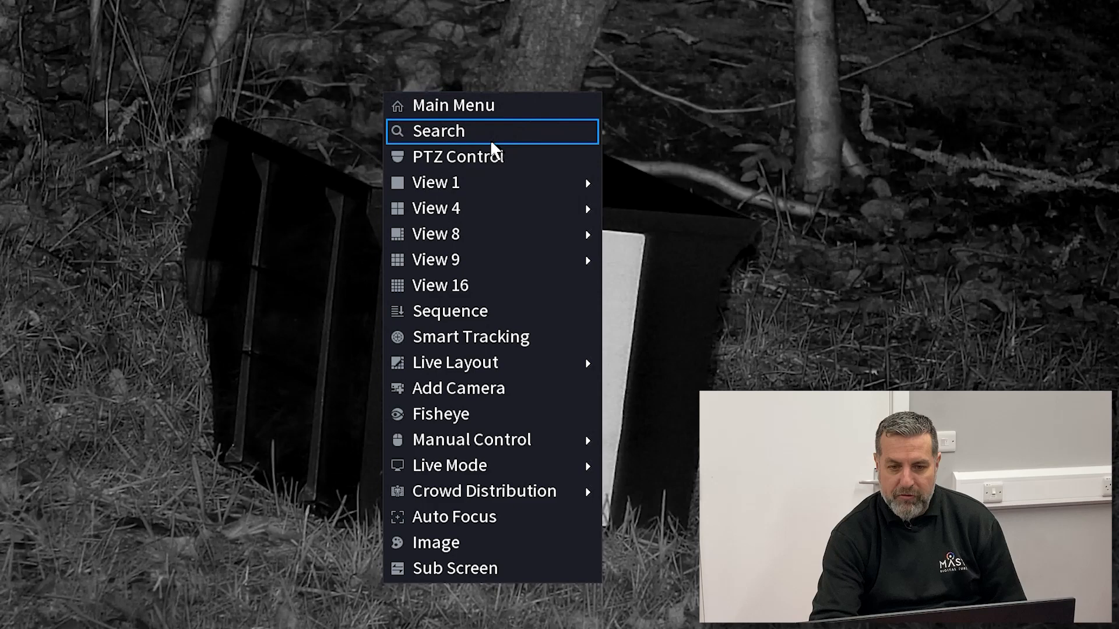
pyautogui.click(457, 156)
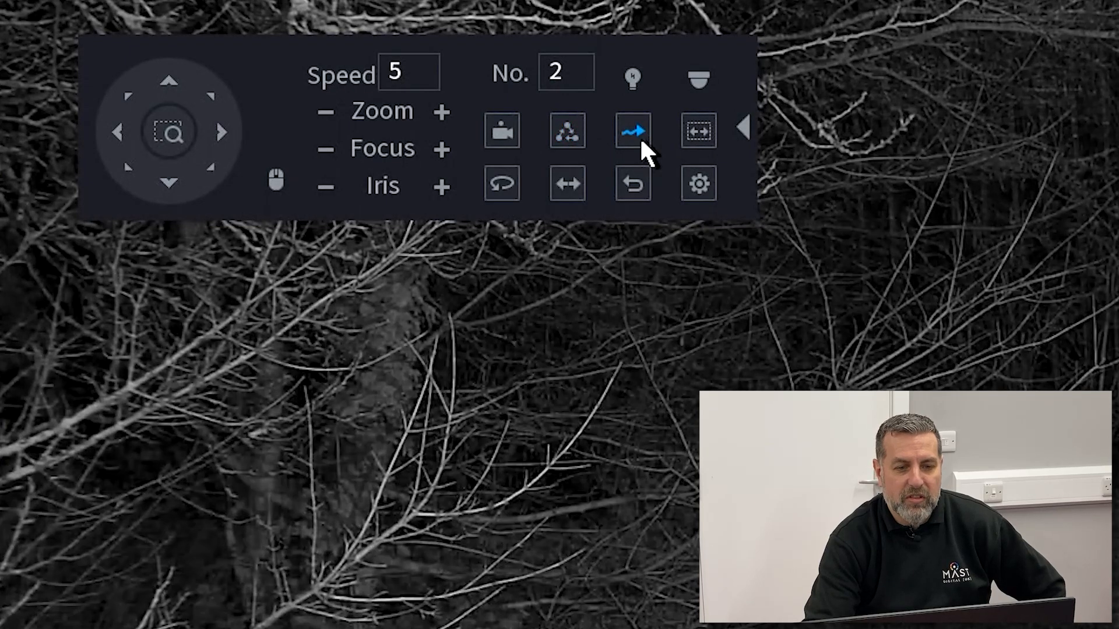
pyautogui.moveTo(699, 78)
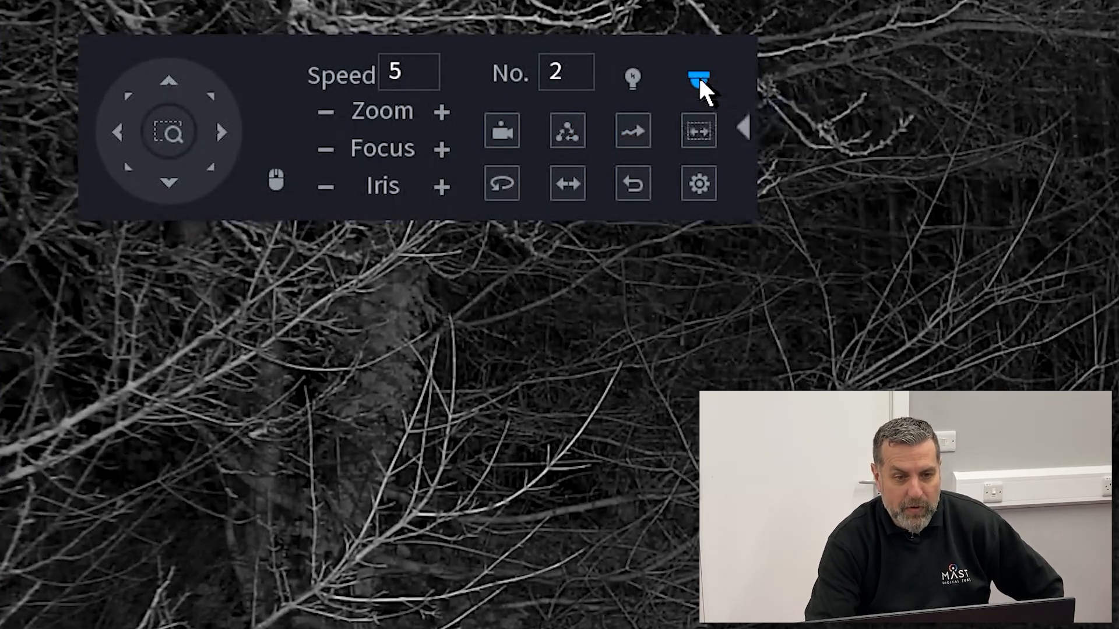
# - Send the camera to preset 3, showing Box 3
pyautogui.click(565, 72)
pyautogui.write('1')
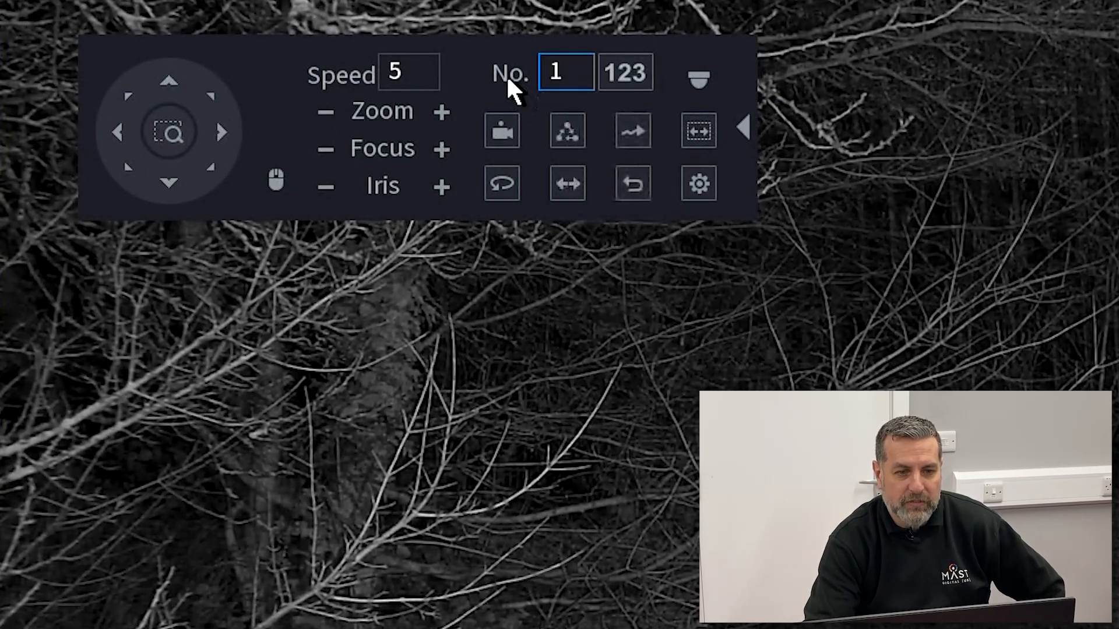
pyautogui.click(564, 72)
pyautogui.write('3')
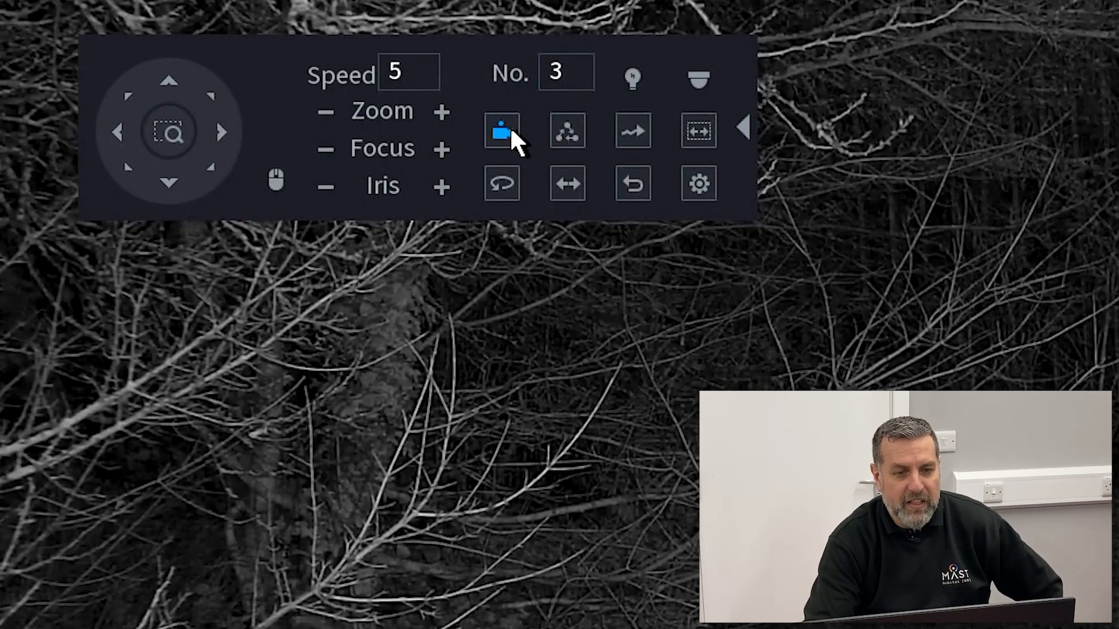
pyautogui.click(501, 131)
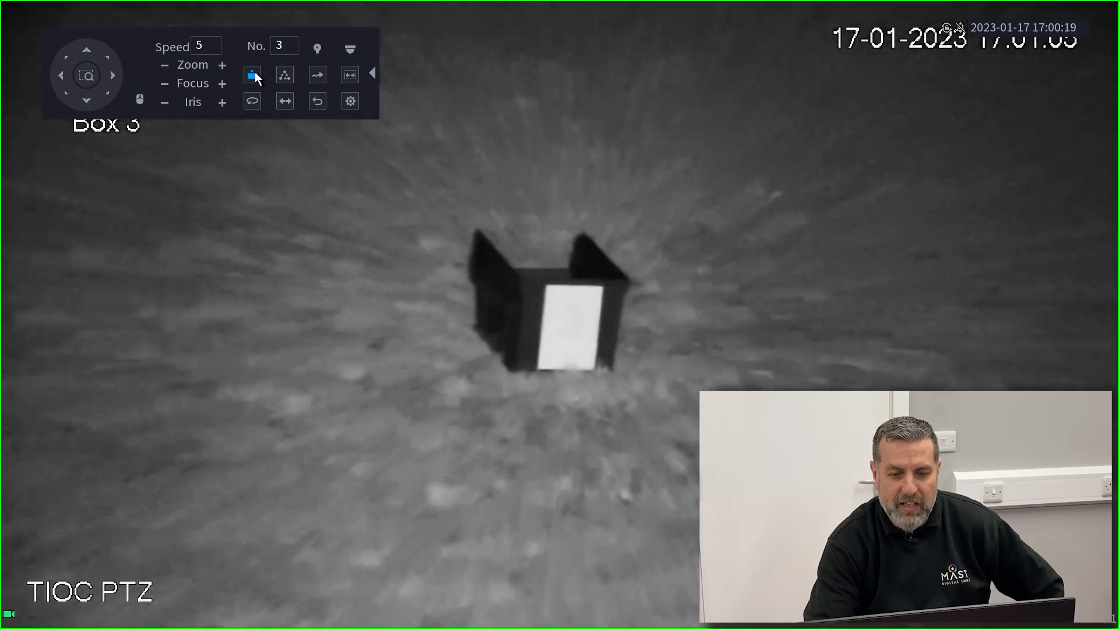
# - Send the camera back to preset 1, showing Box 1
pyautogui.click(222, 65)
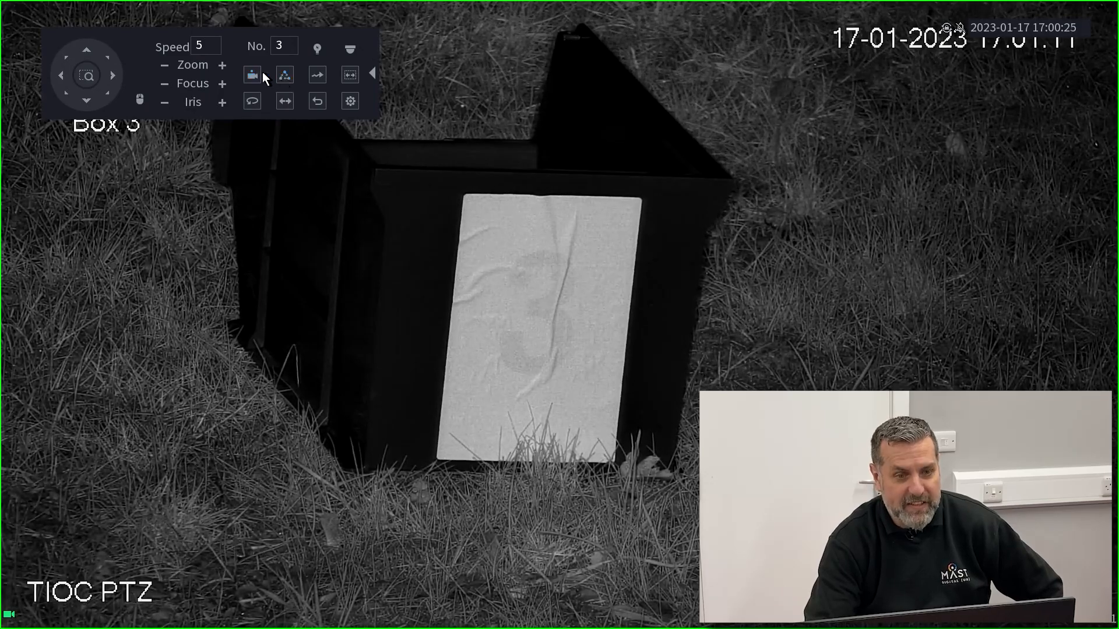
pyautogui.click(284, 45)
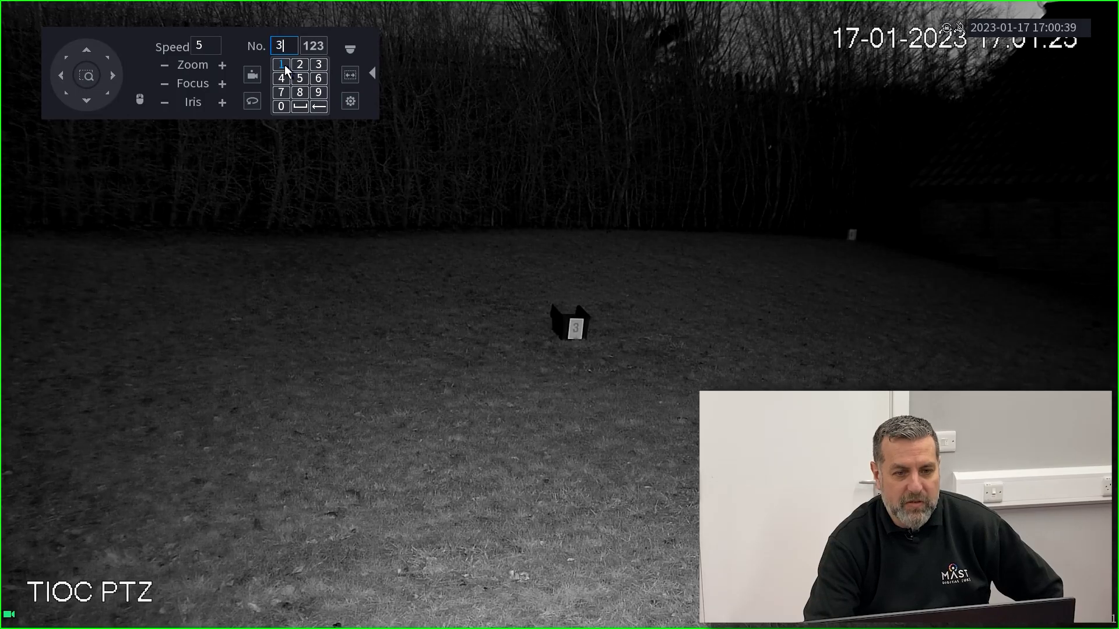
pyautogui.click(281, 64)
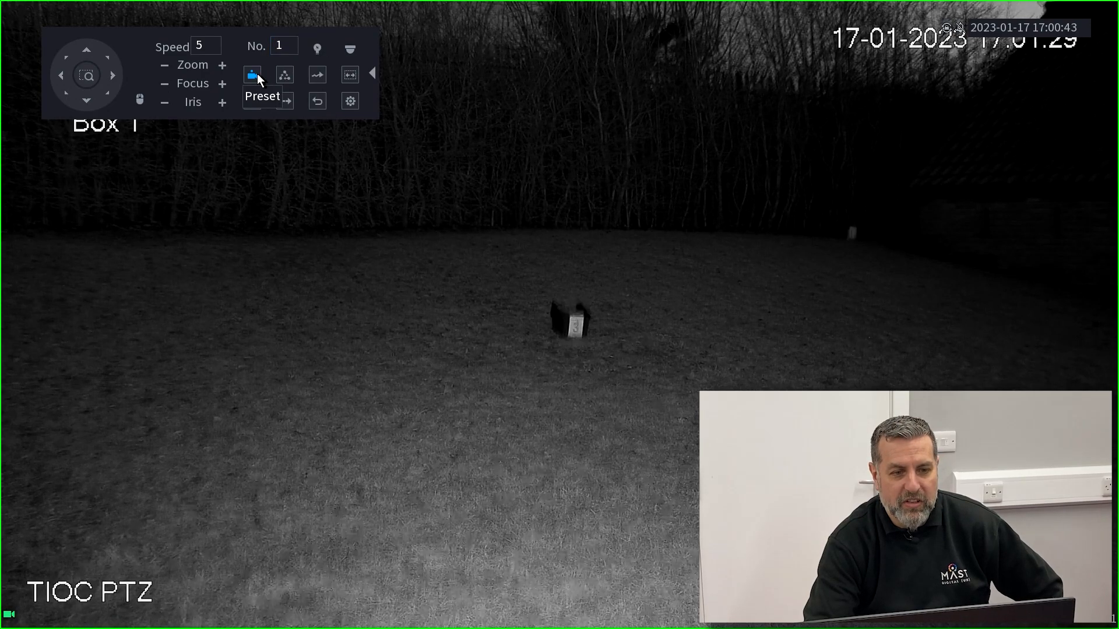
pyautogui.click(350, 49)
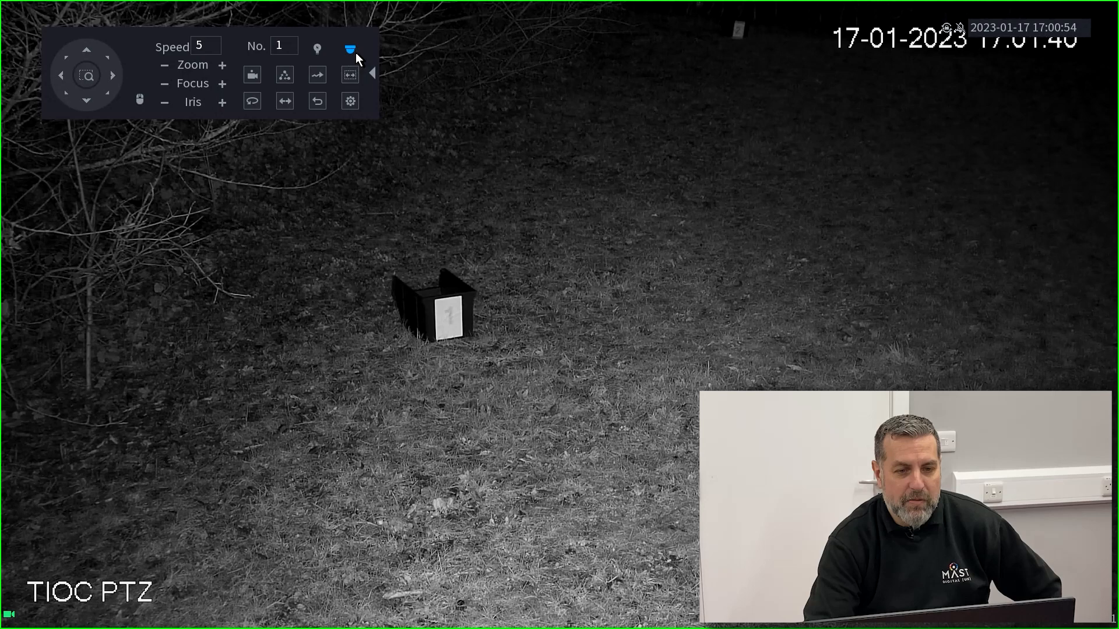
# - Enter the camera's OSD menu and its PTZ submenu listing Preset, Tour, Scan, Pattern, Pan, PTZ Restart
pyautogui.click(349, 50)
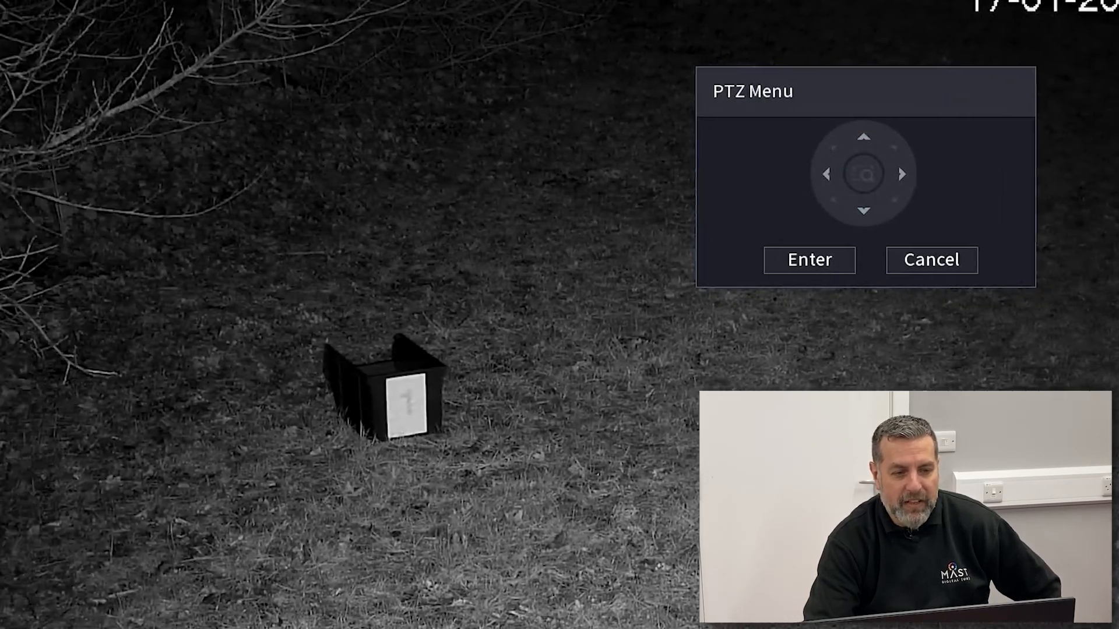
pyautogui.click(808, 260)
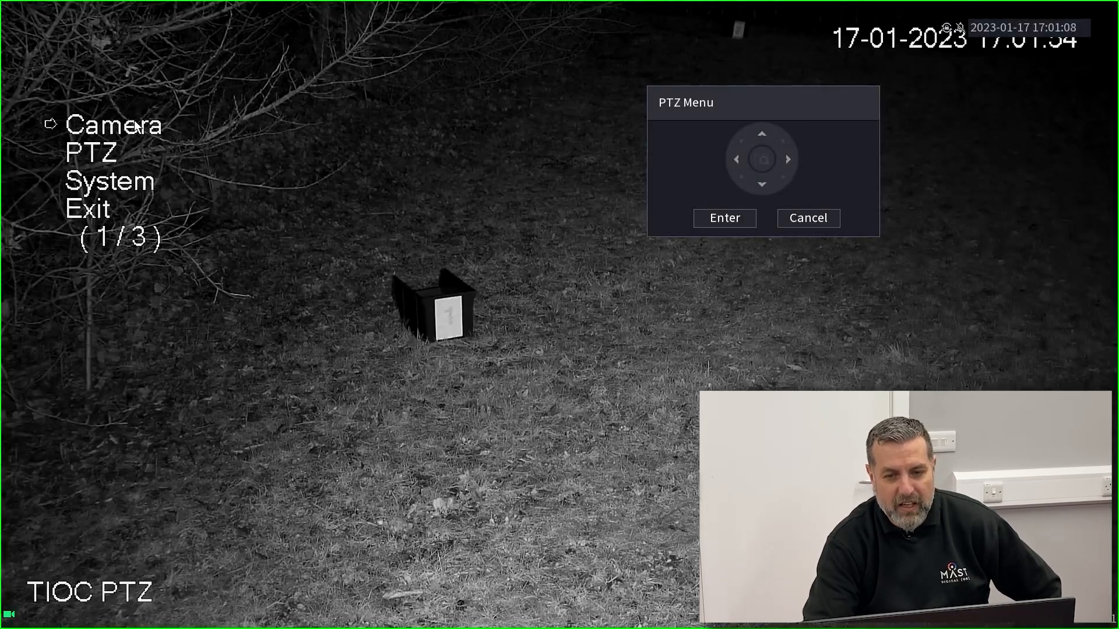
pyautogui.click(724, 218)
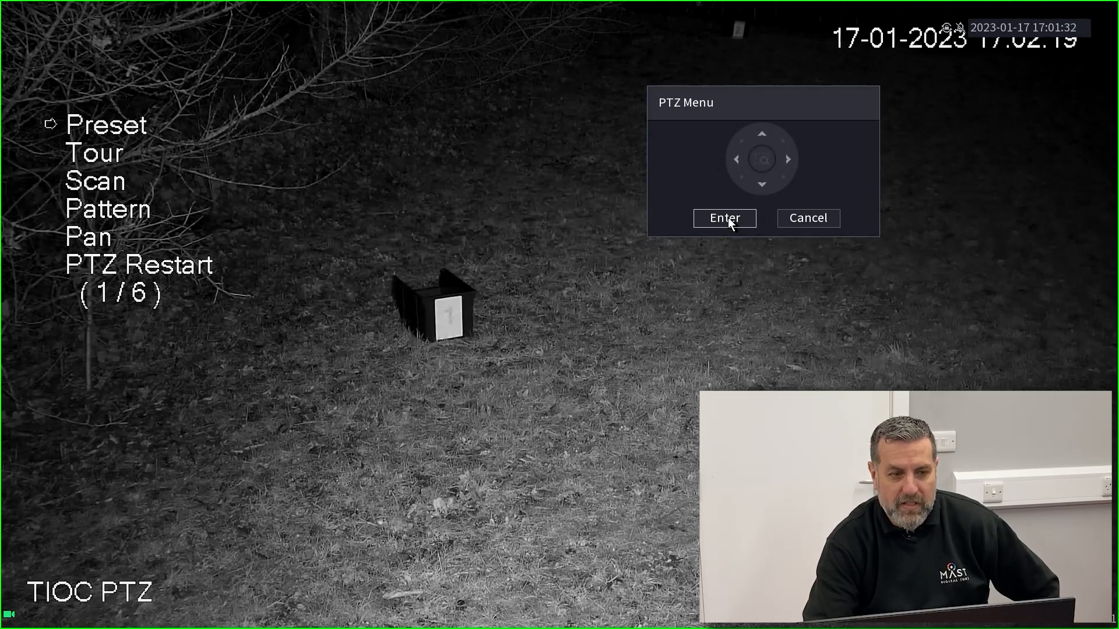
# - Recall preset 2 (Box 2) from the camera's on-screen preset page
pyautogui.click(724, 217)
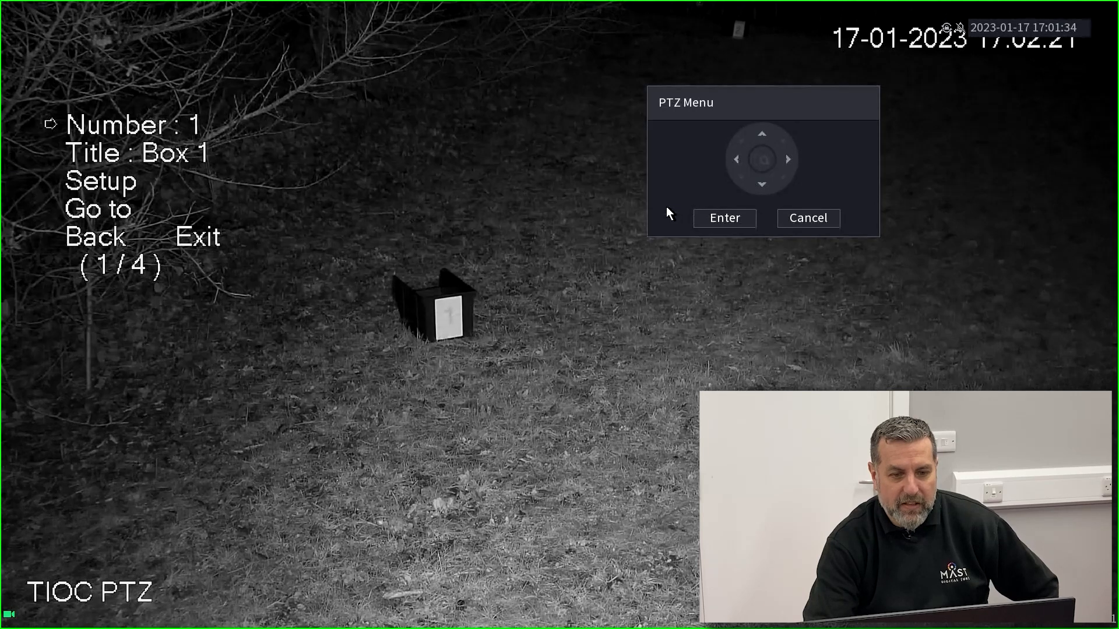
pyautogui.moveTo(774, 170)
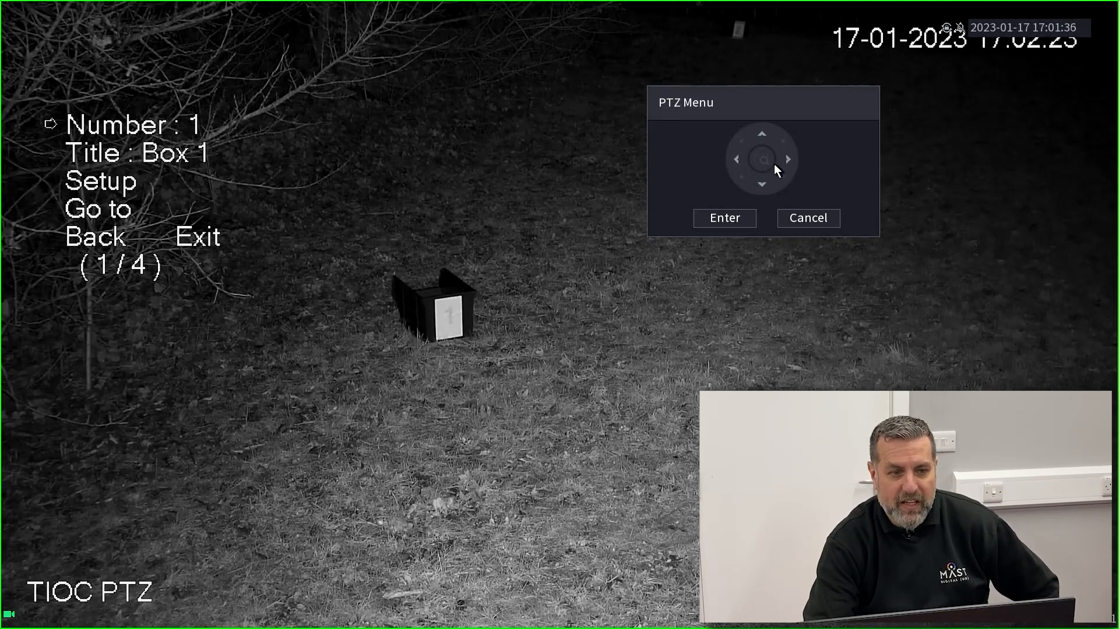
pyautogui.click(788, 159)
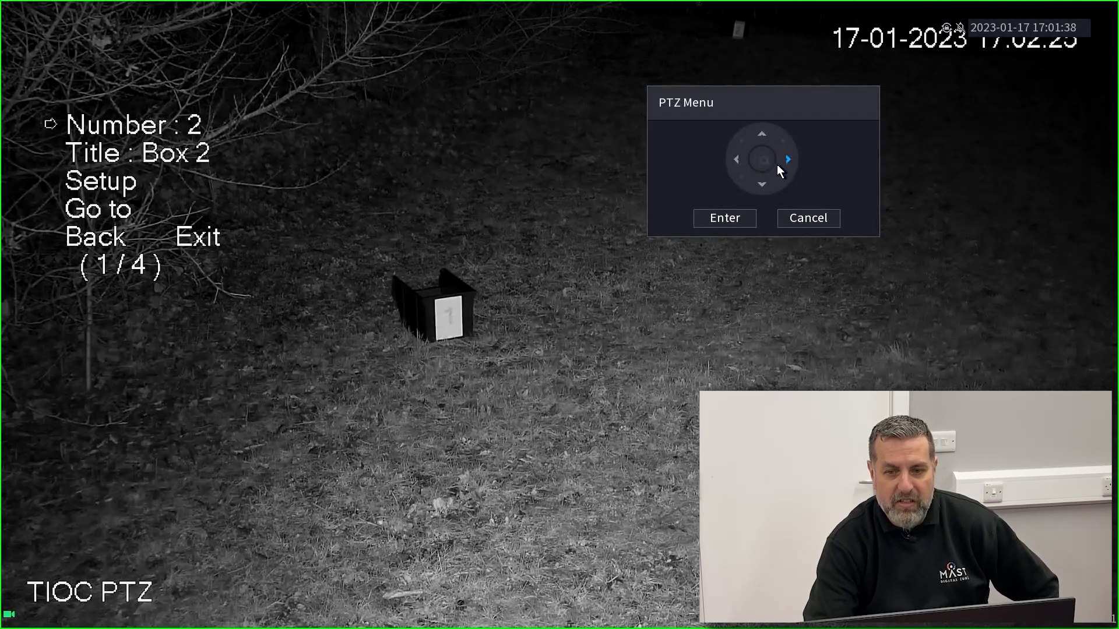
pyautogui.click(787, 159)
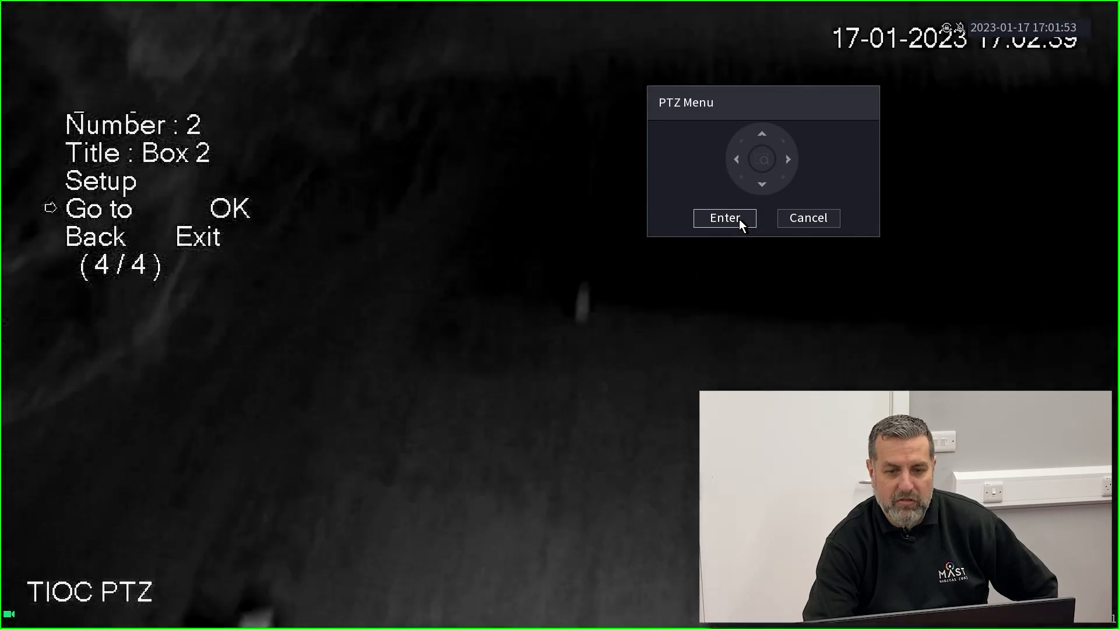
pyautogui.click(723, 218)
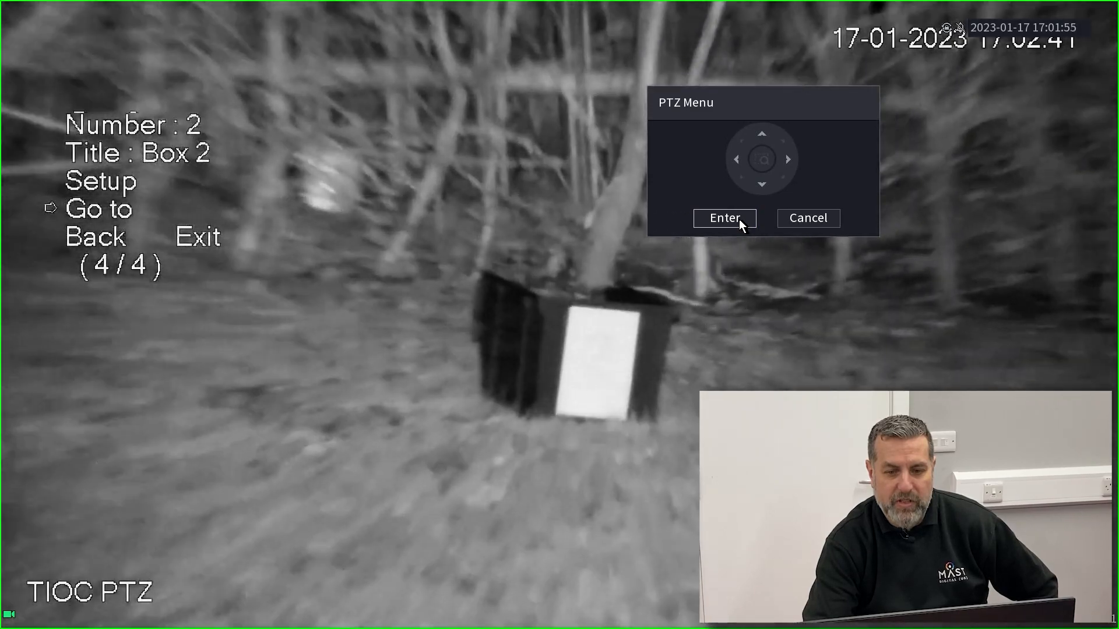
# - Recall preset 1 (Box 1) from the on-screen preset page
pyautogui.click(761, 134)
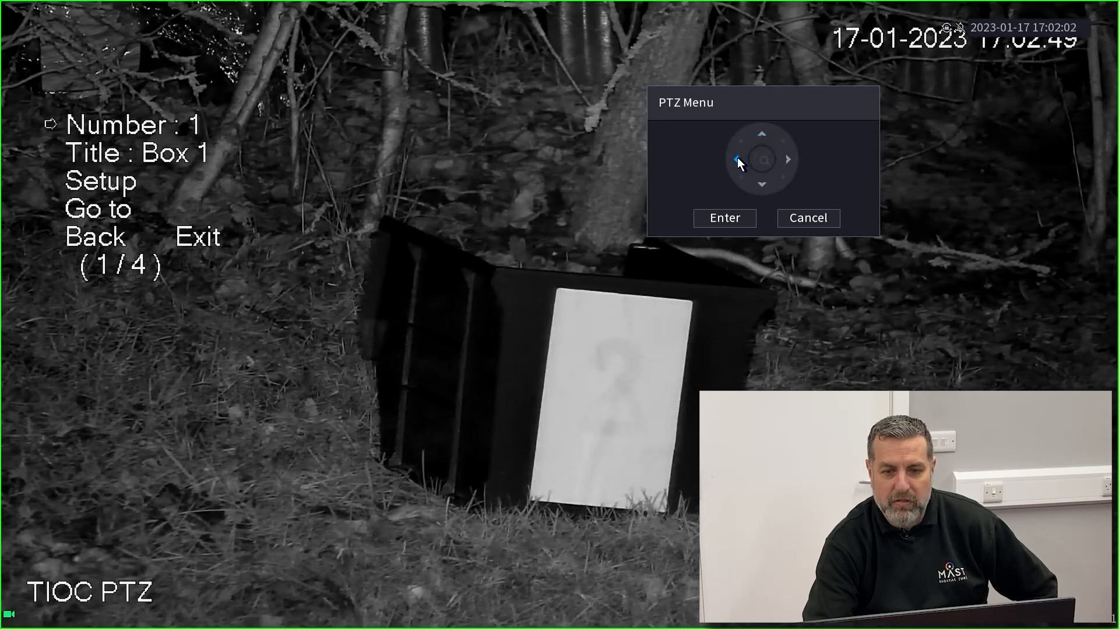
pyautogui.click(761, 185)
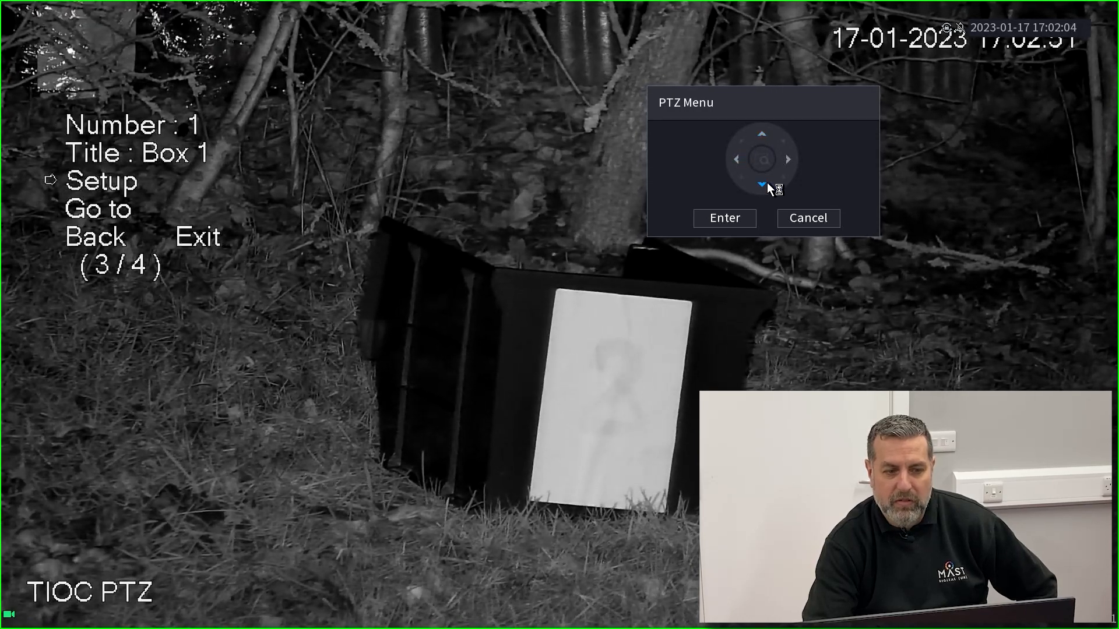
pyautogui.click(761, 185)
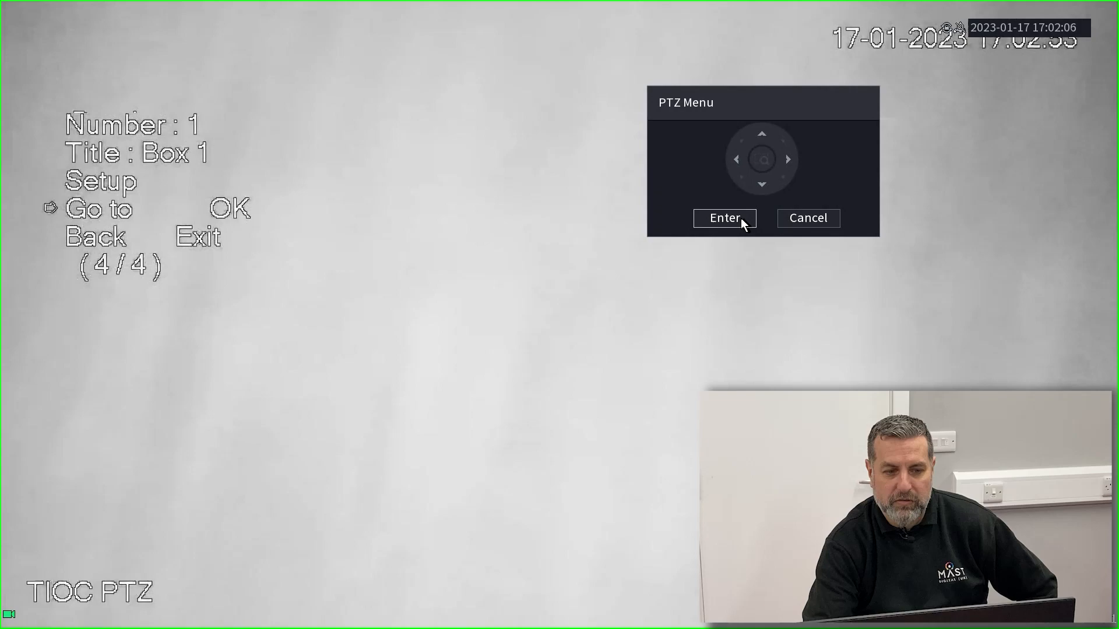
pyautogui.click(723, 218)
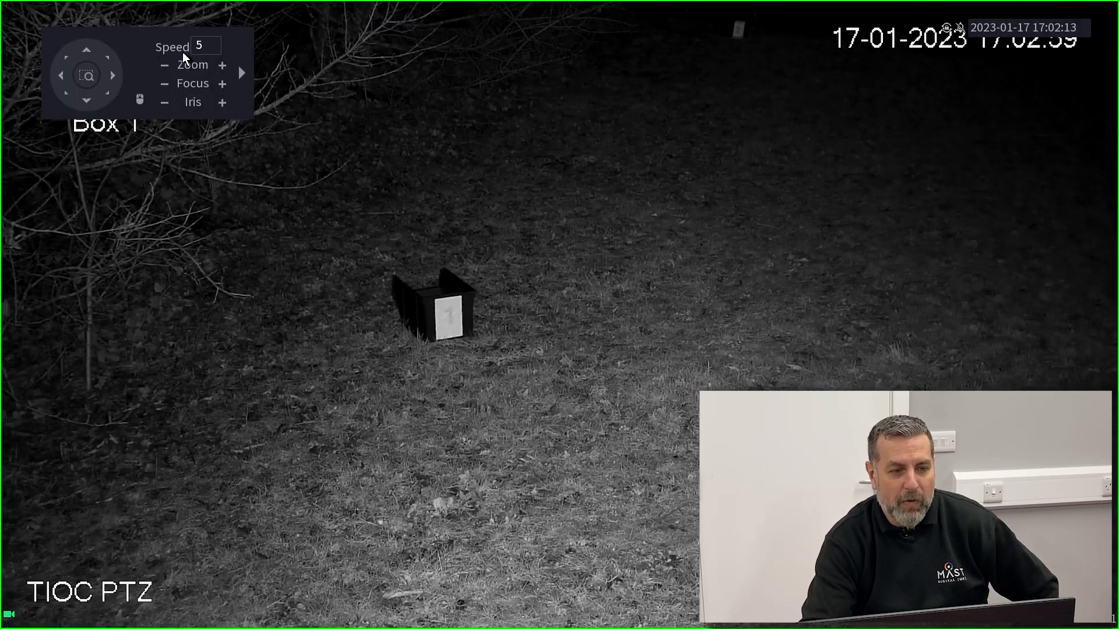
# - Pan and zoom the camera to frame box 1 closely
pyautogui.click(60, 74)
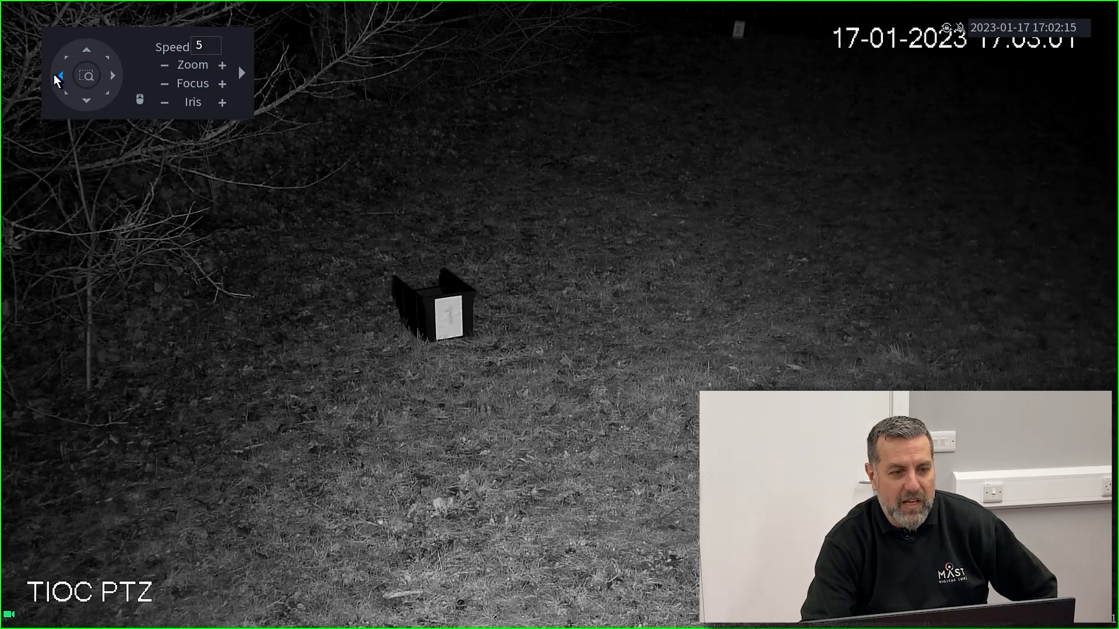
pyautogui.click(113, 76)
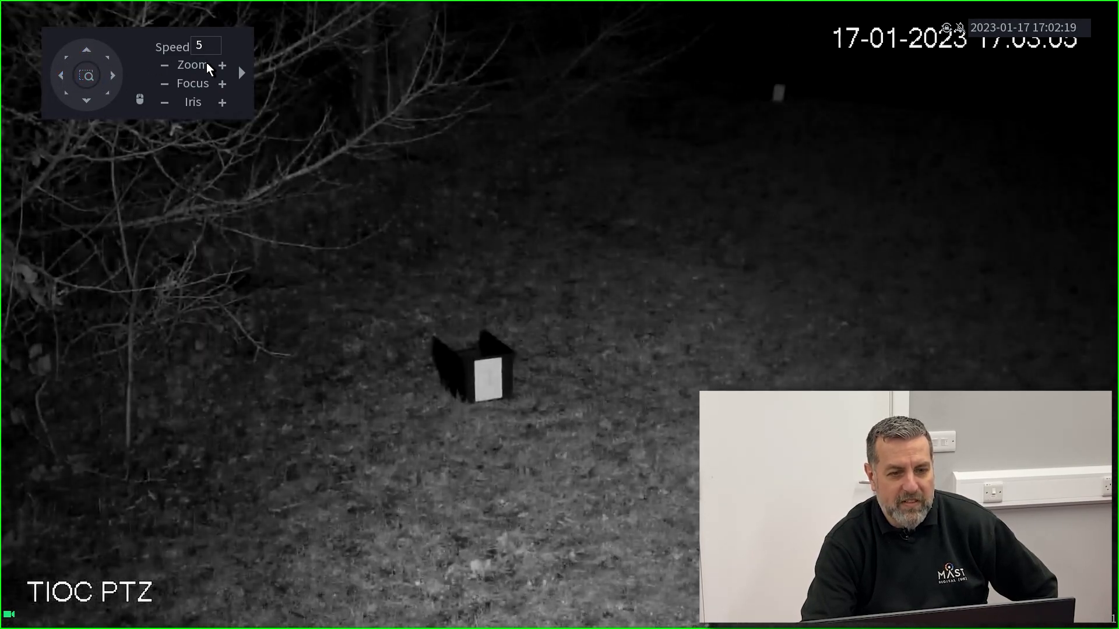
pyautogui.click(221, 64)
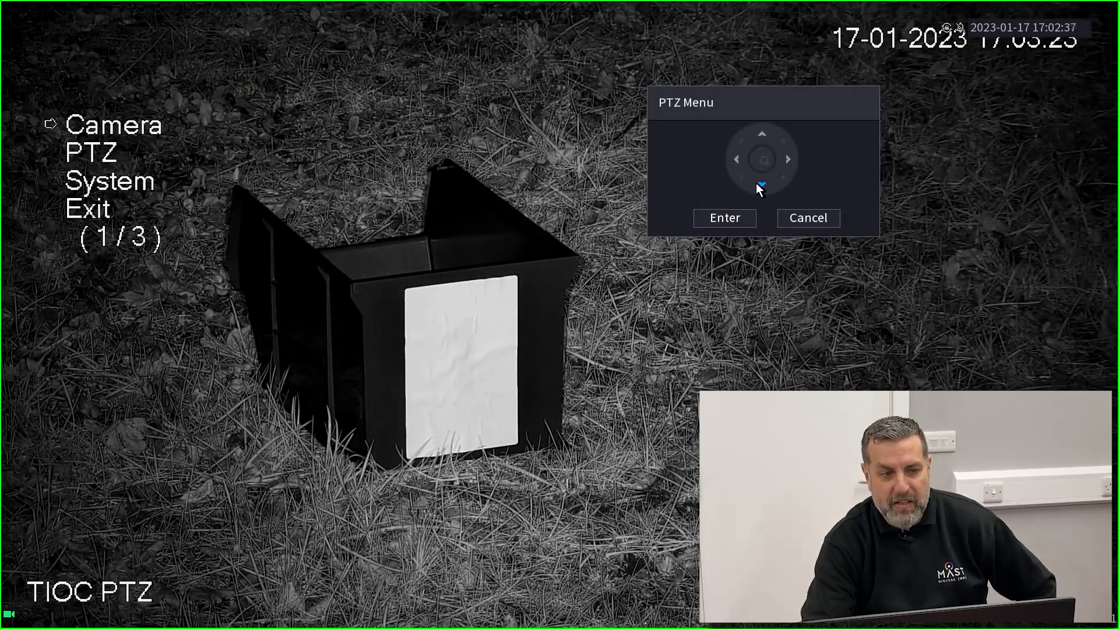
# - Leave the OSD menu and recall preset 2, showing Box 2
pyautogui.click(724, 218)
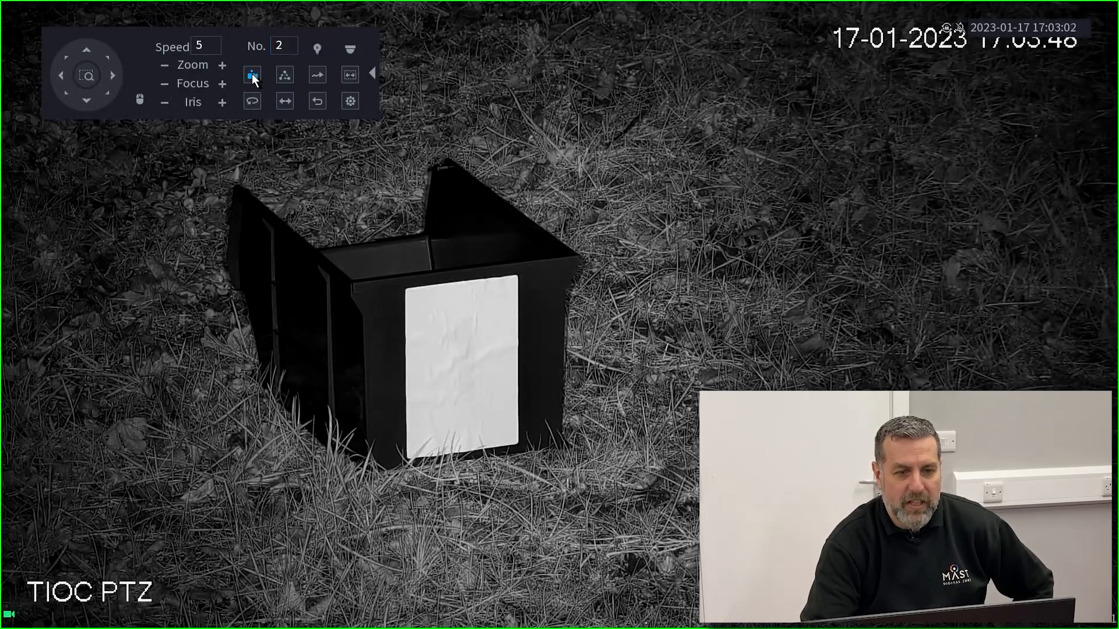
pyautogui.click(252, 75)
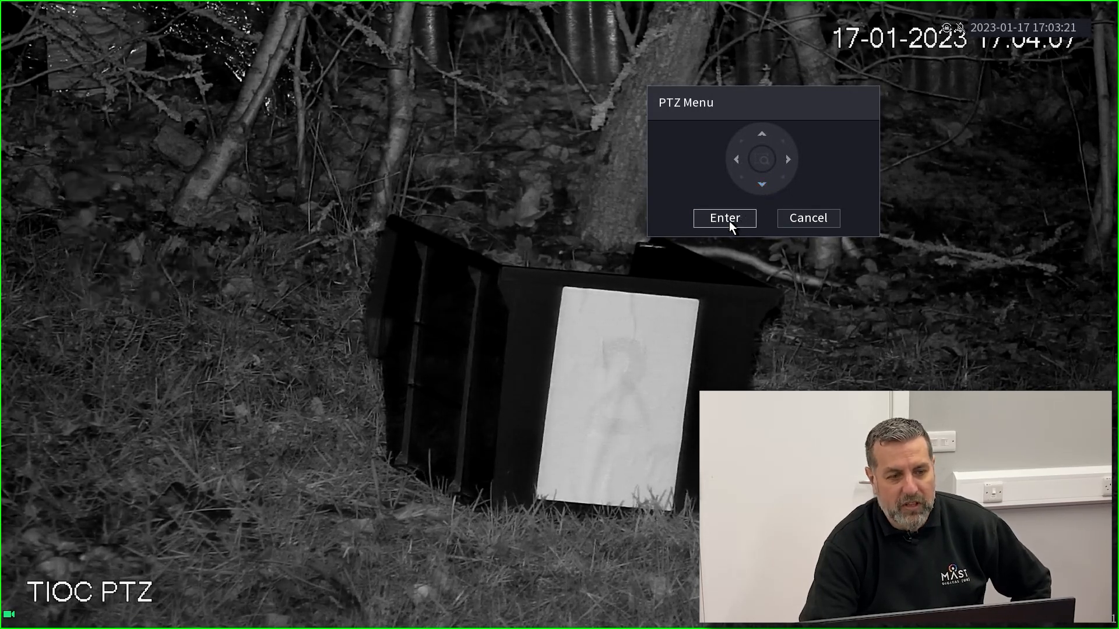
# - In Tour 1's setup, change step 03 from preset 005 to 003 so steps use presets 001–004
pyautogui.click(724, 218)
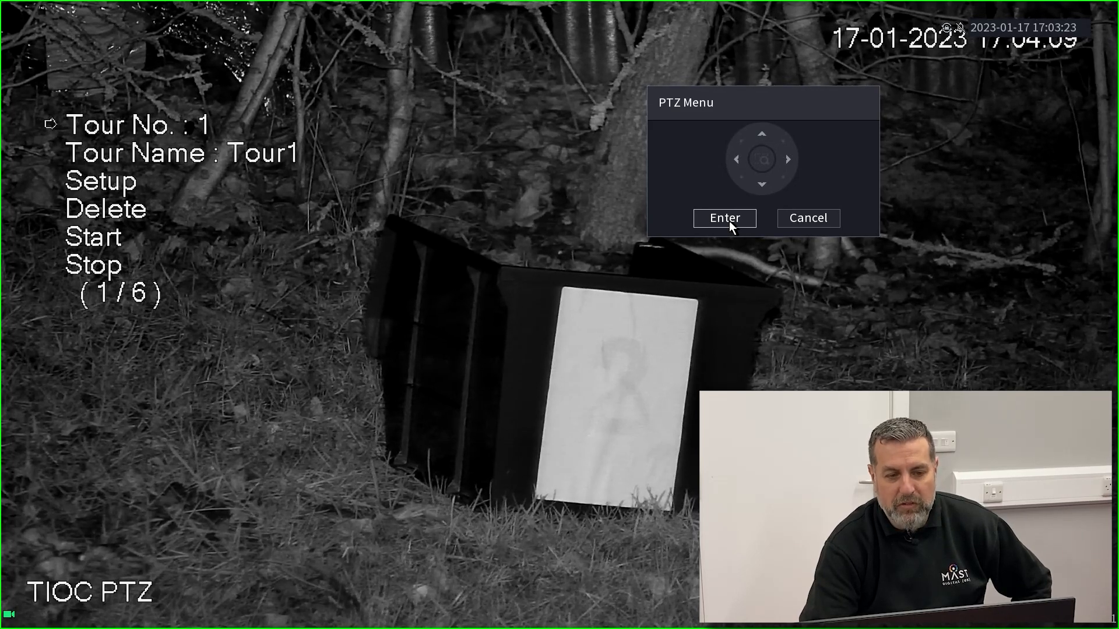
pyautogui.click(761, 185)
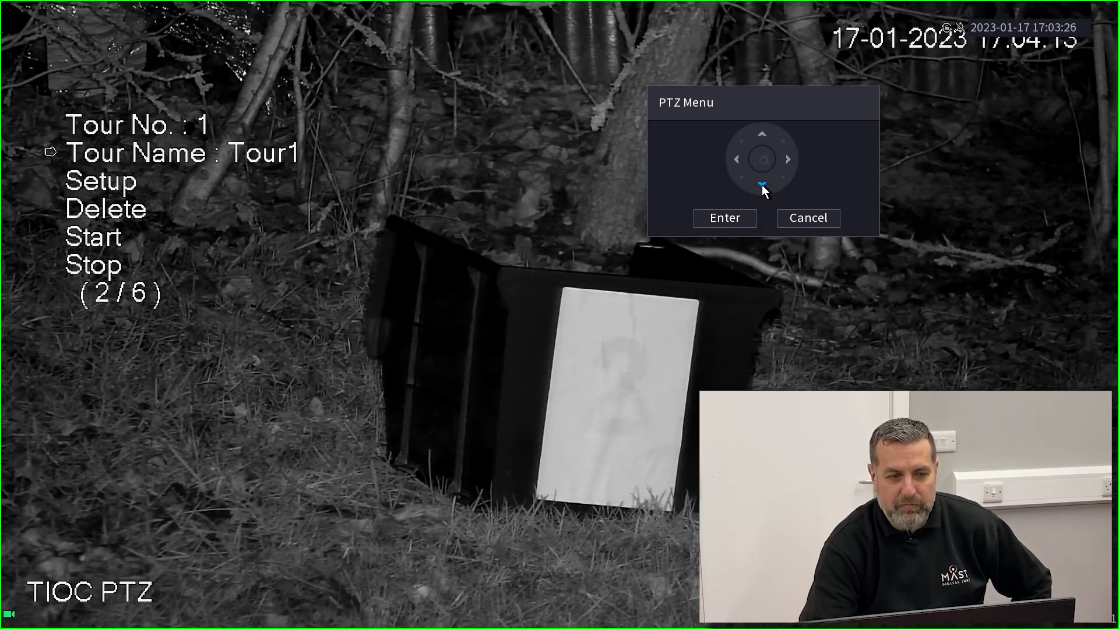
pyautogui.click(722, 218)
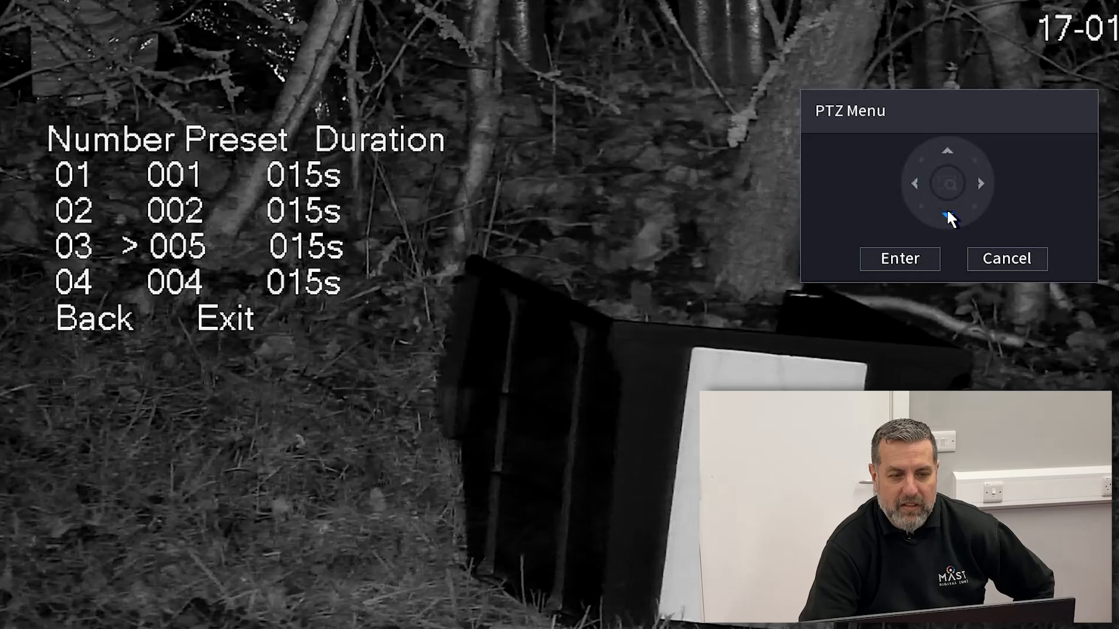
pyautogui.click(947, 216)
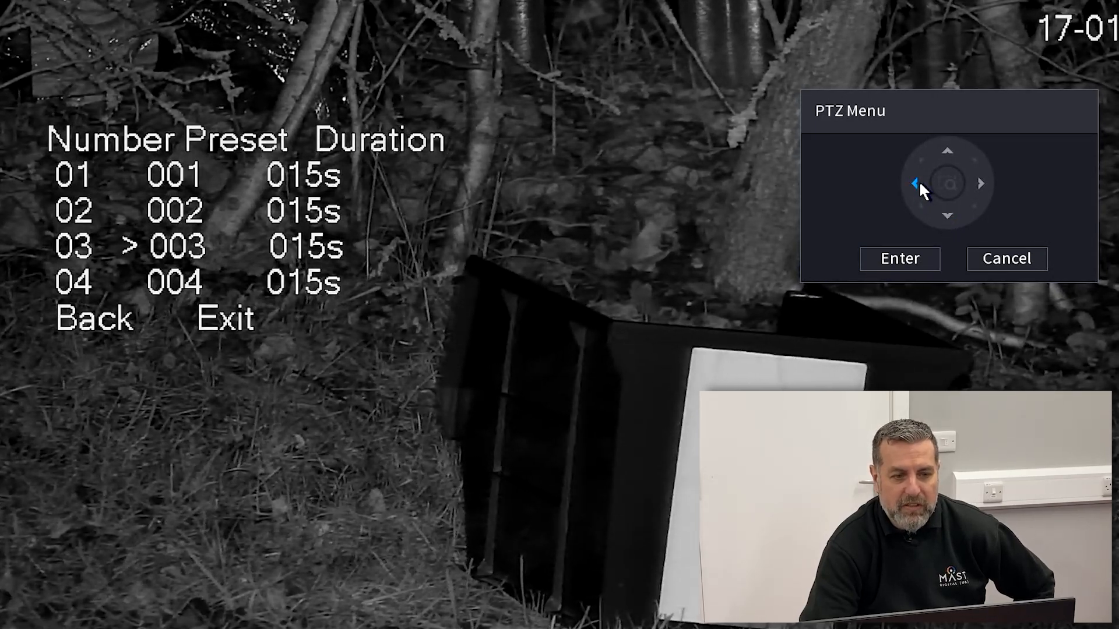
pyautogui.moveTo(956, 184)
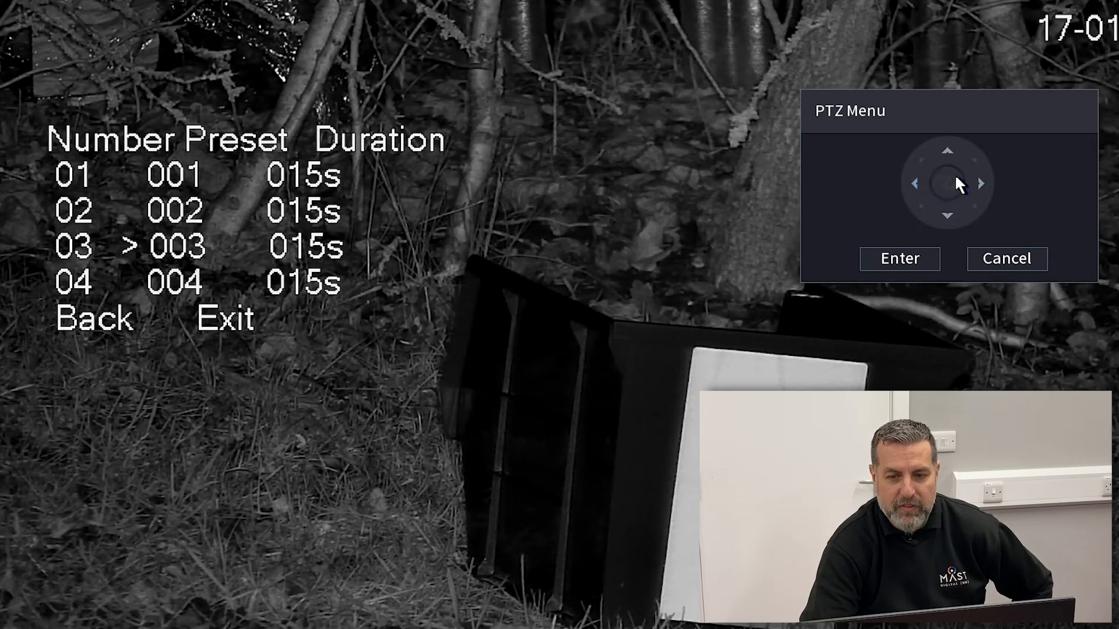
pyautogui.click(979, 183)
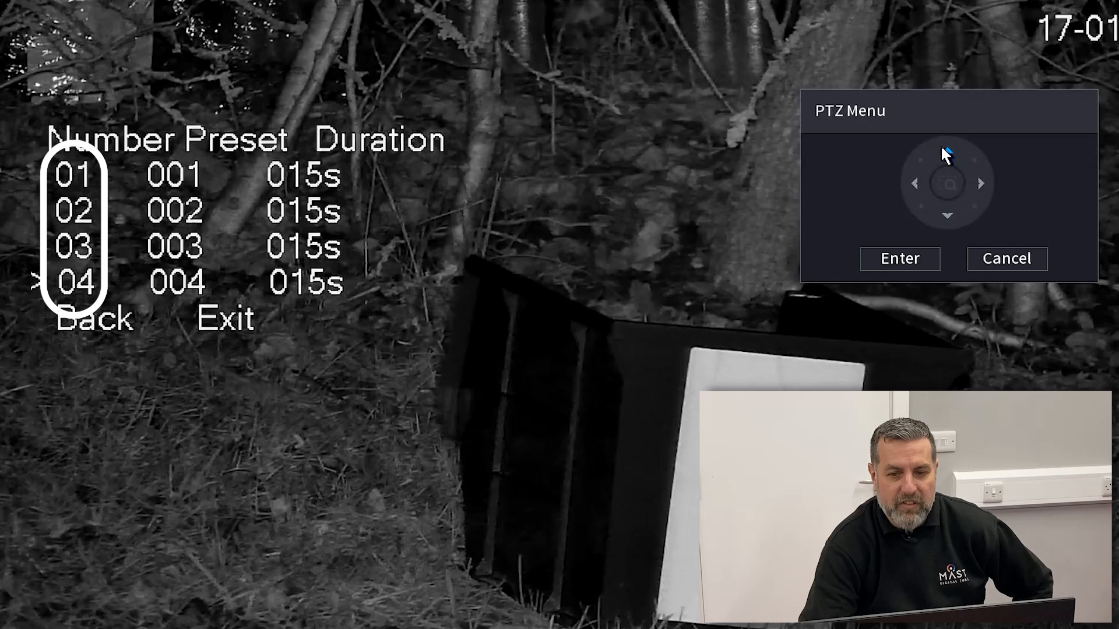
# - Set Tour 1's step 05 to preset 005 and leave the tour setup
pyautogui.click(946, 216)
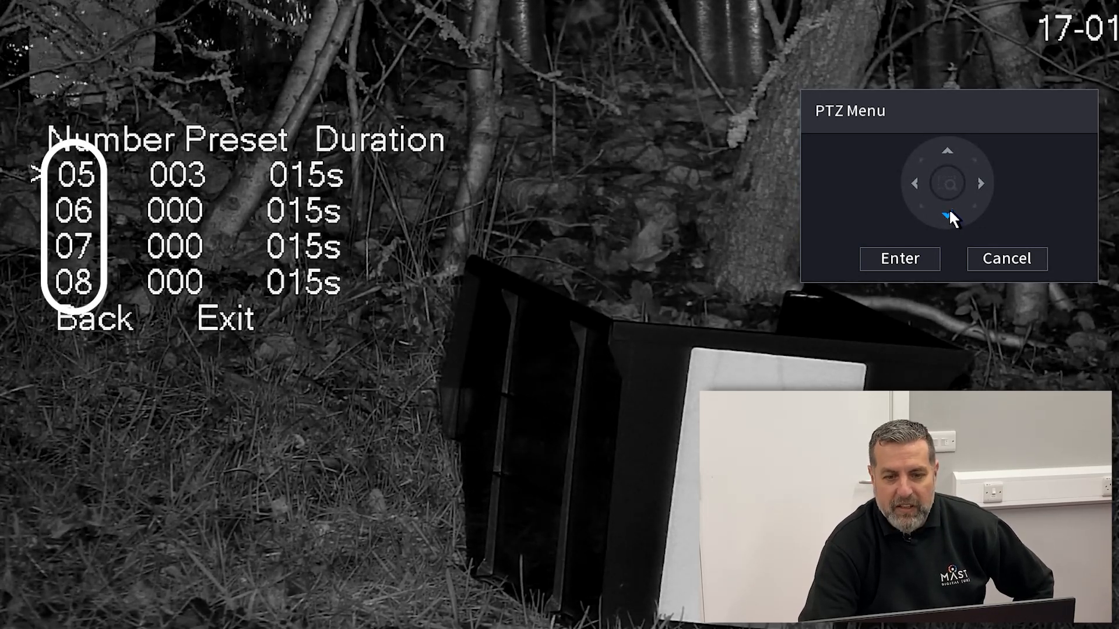
pyautogui.moveTo(921, 260)
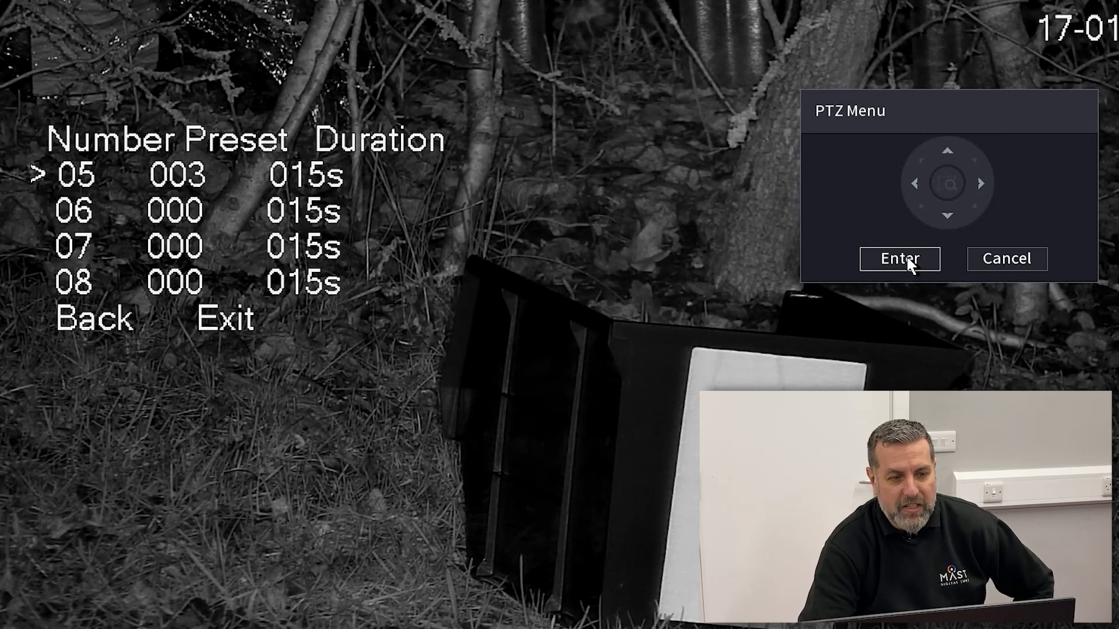
pyautogui.click(947, 151)
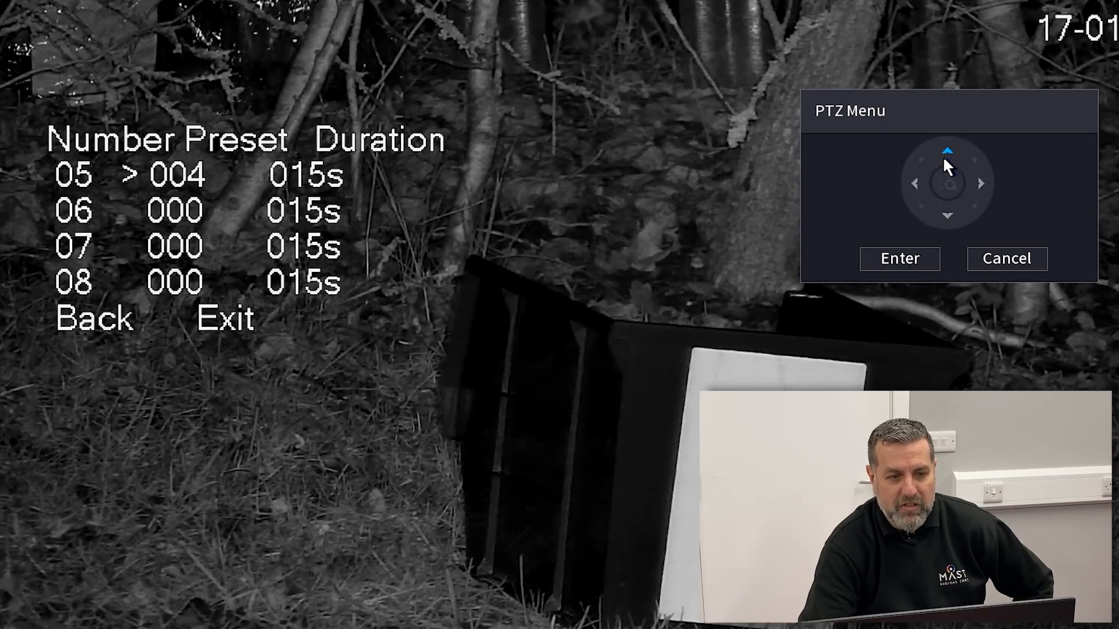
pyautogui.click(899, 259)
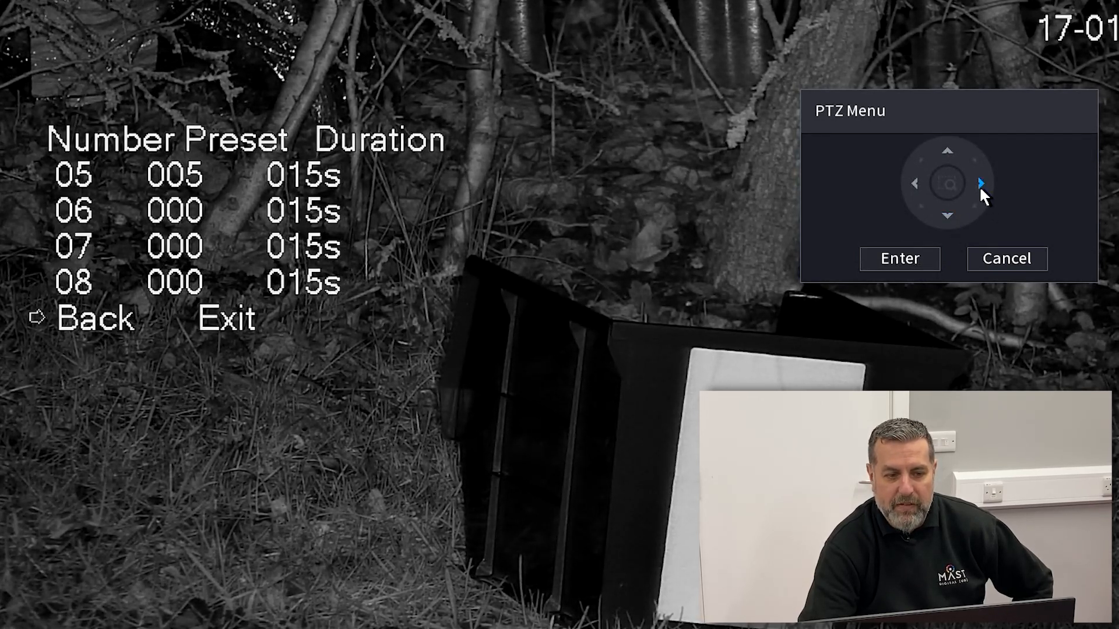
pyautogui.click(947, 217)
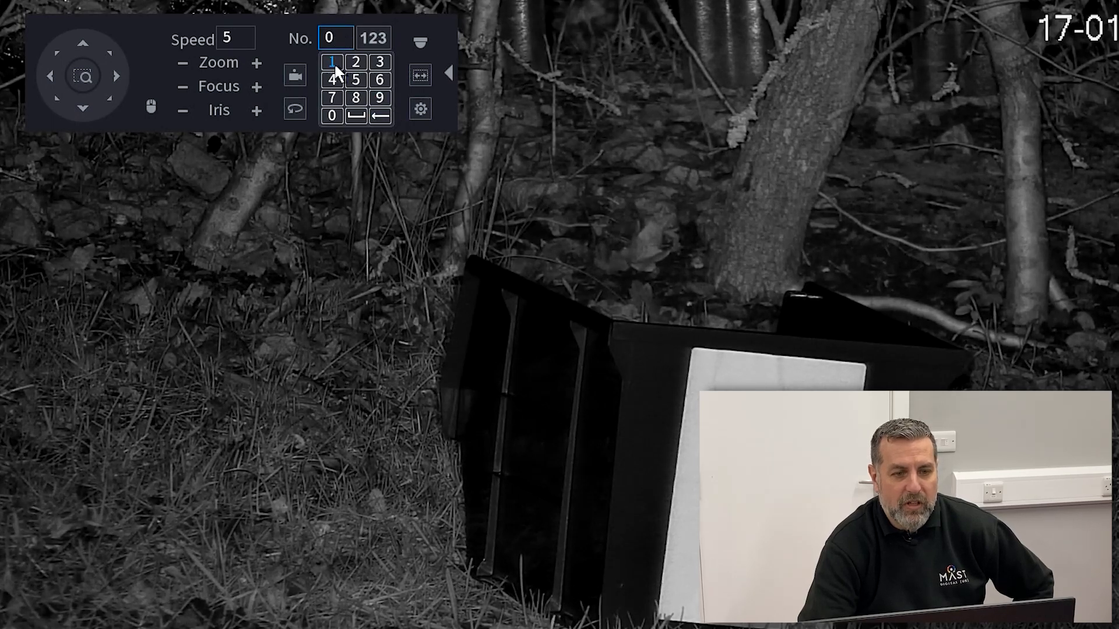
# - Start Tour 1 running and bring up the live view's shortcut menu
pyautogui.click(331, 62)
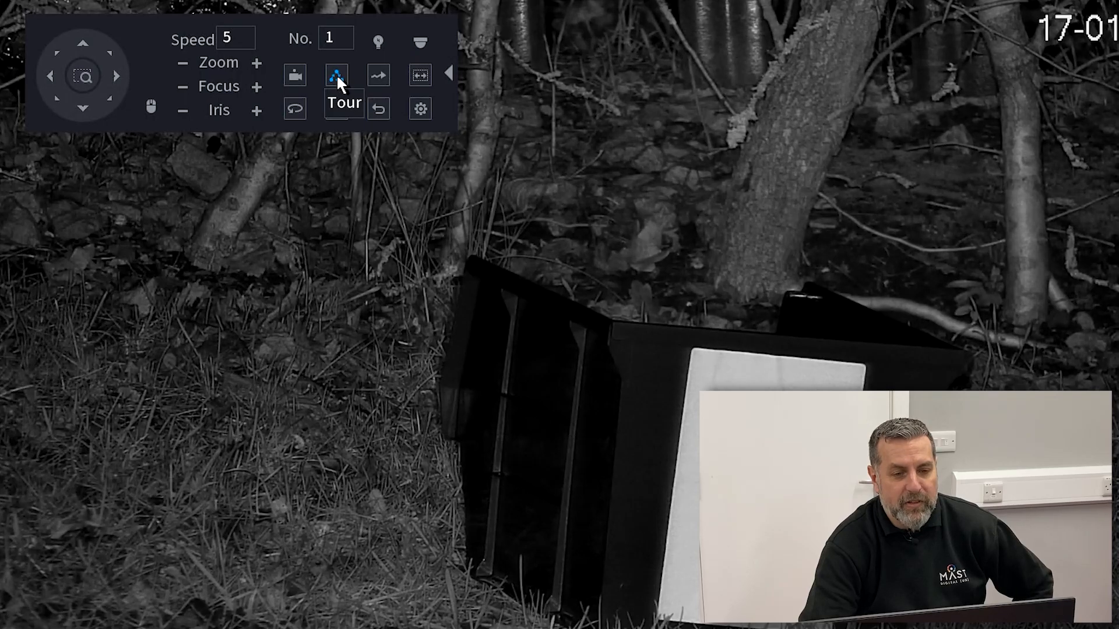
pyautogui.click(336, 74)
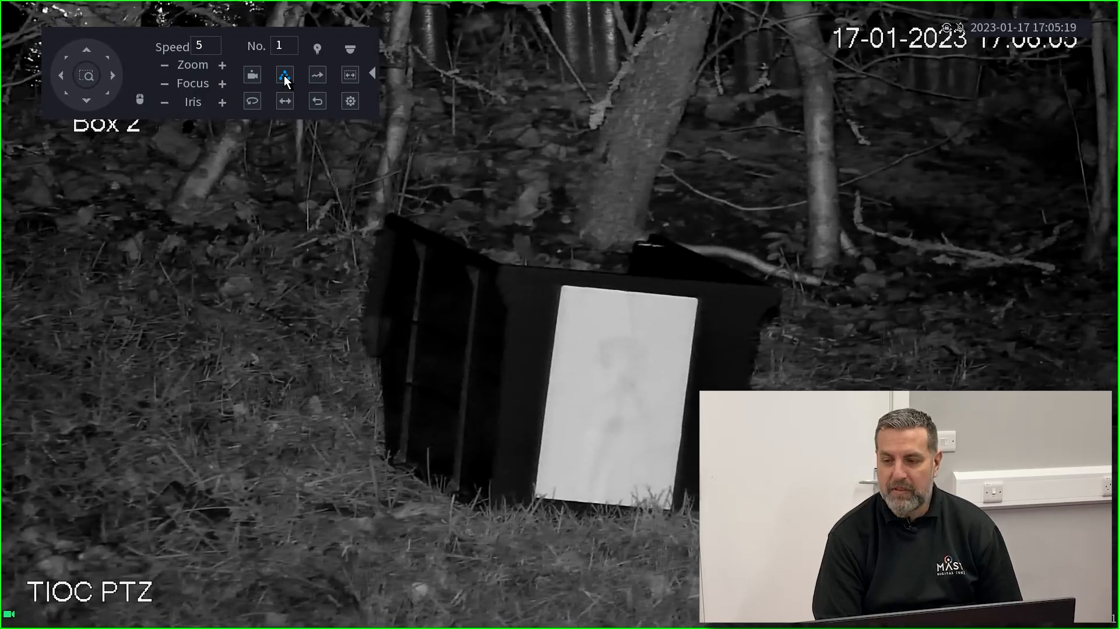
pyautogui.rightClick(521, 257)
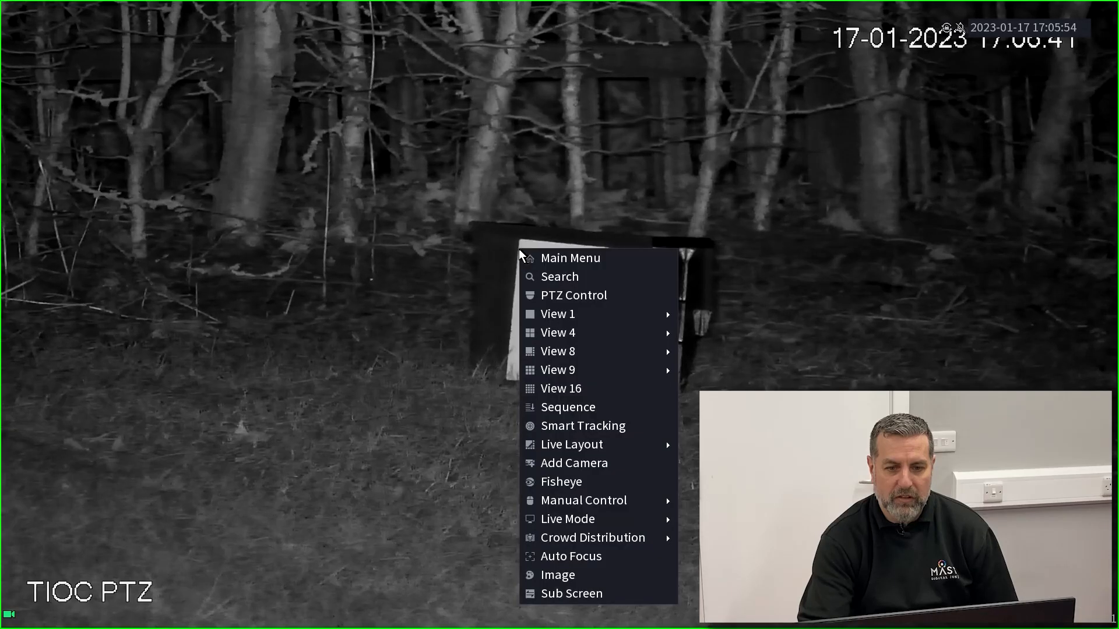
# - Adjust channel D1's image brightness to 52
pyautogui.click(558, 574)
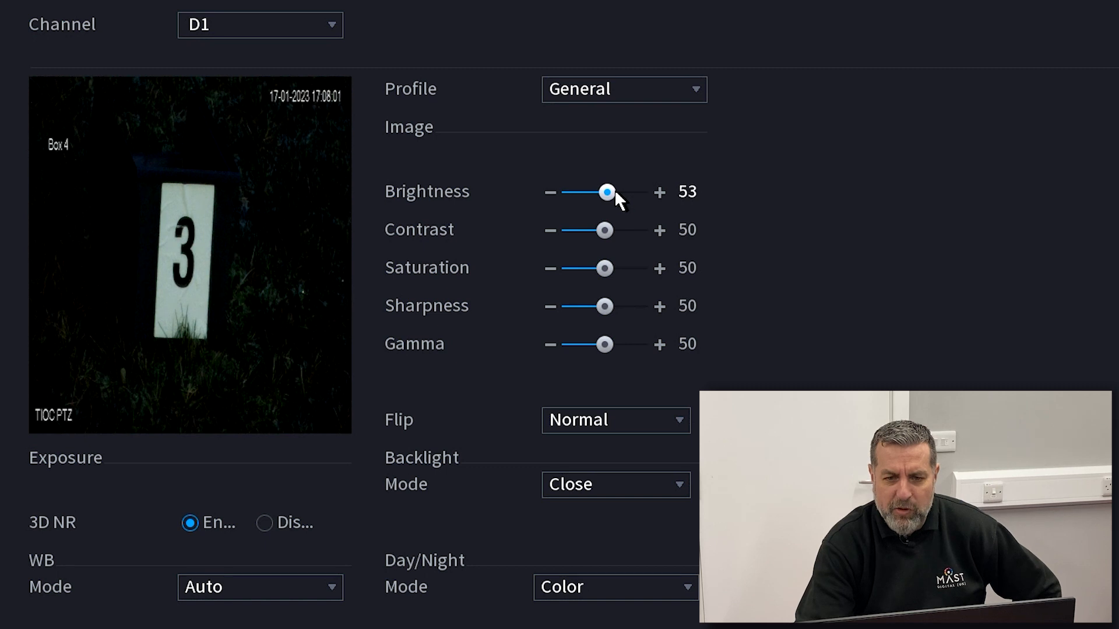
pyautogui.click(550, 193)
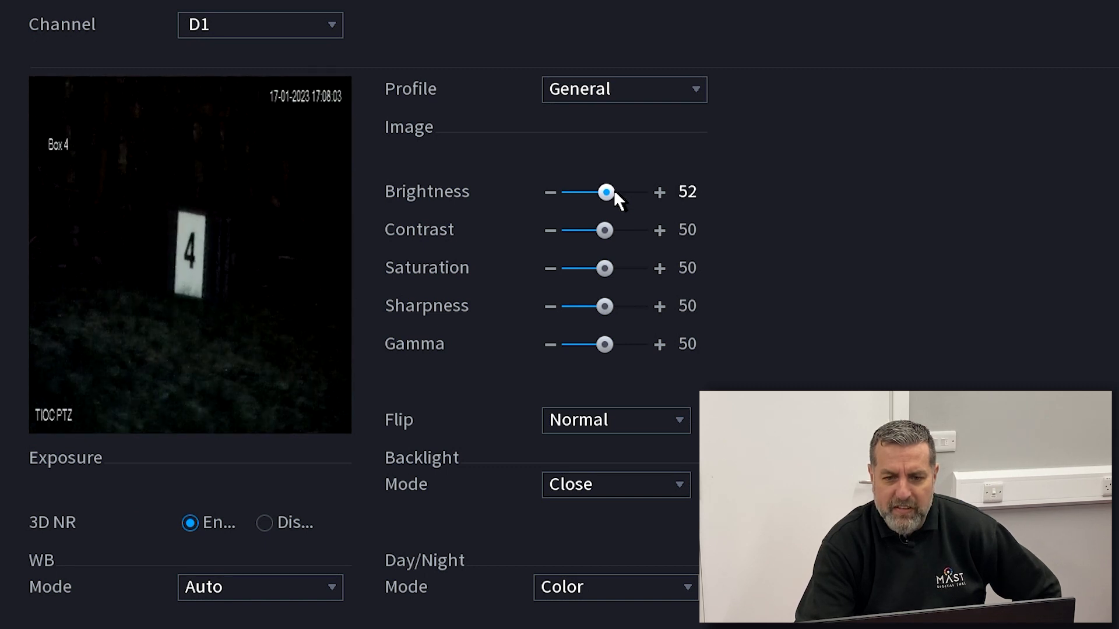